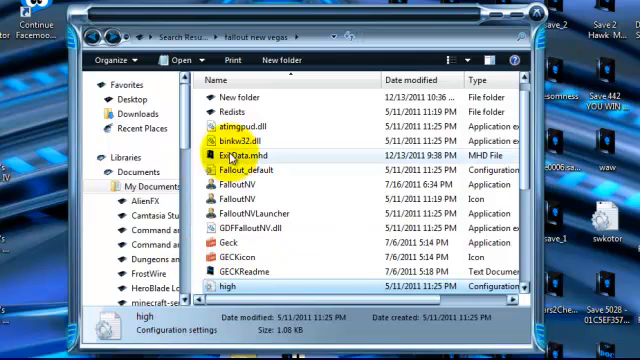
Select the high configuration file and scroll the Fallout New Vegas folder toward Geck
left_click(214, 288)
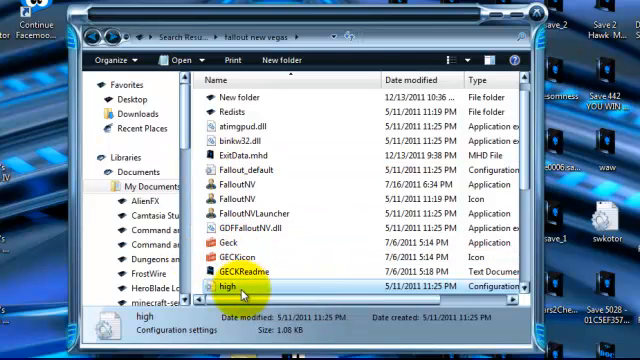
scroll("down", 3)
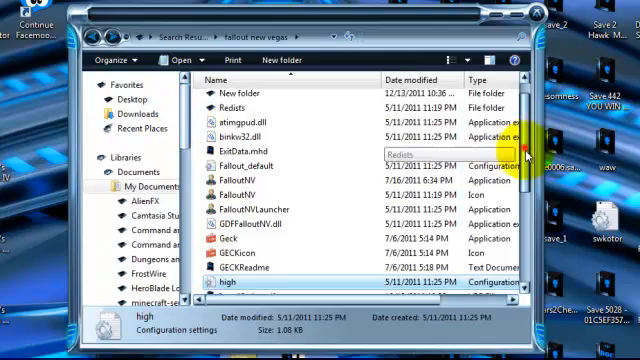
scroll("down", 3)
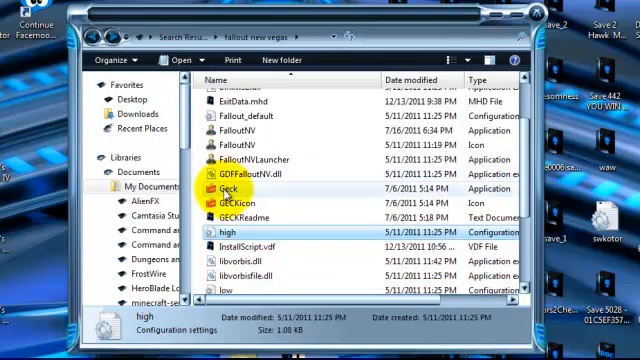
Launch GECK and load FalloutNV.esm with A Good Start.esp, accepting the no-active-file warning
double_click(213, 188)
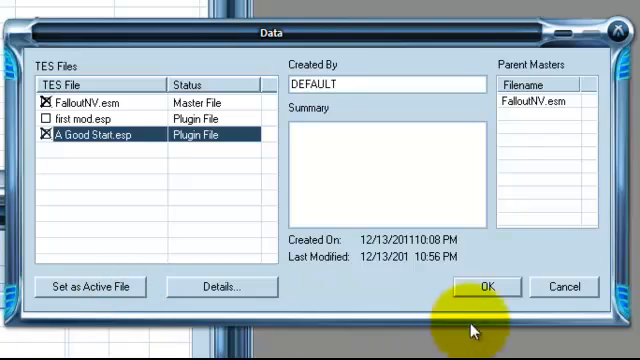
left_click(485, 287)
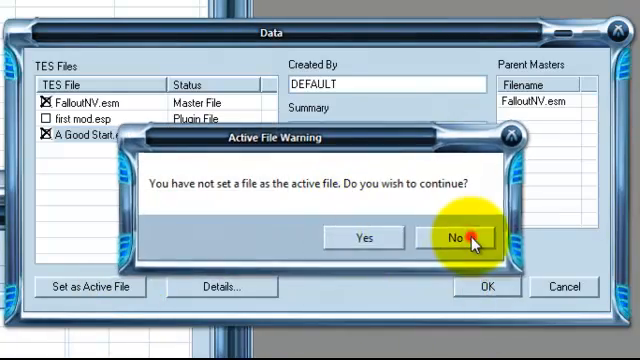
left_click(458, 238)
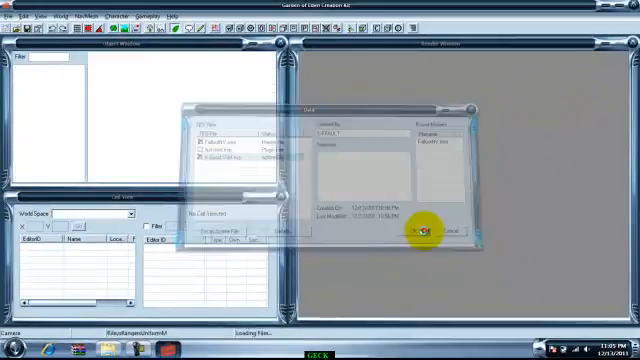
left_click(420, 230)
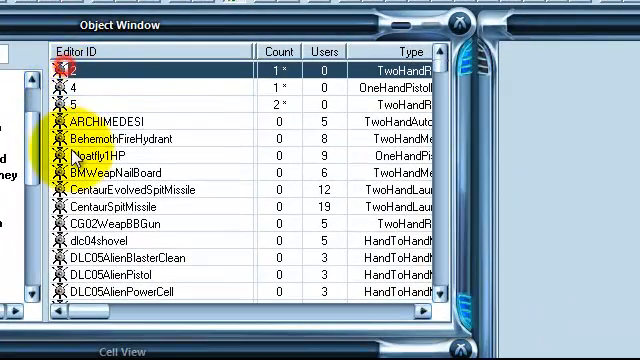
Scroll the Object Window weapon list down to WeapMinigun and open its record
scroll("down", 3)
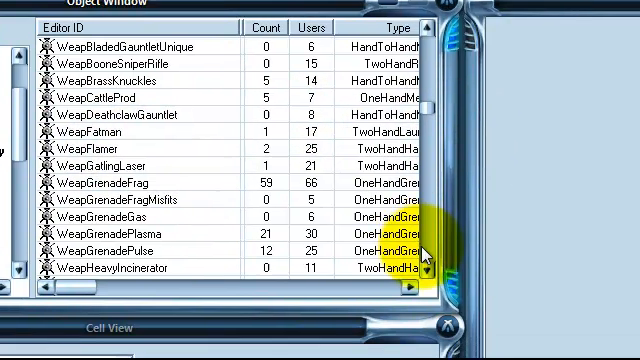
scroll("down", 3)
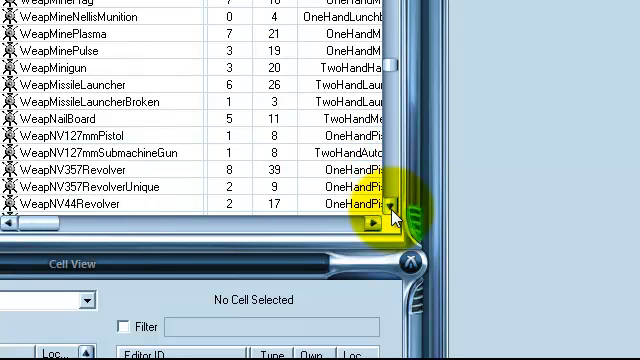
left_click(60, 67)
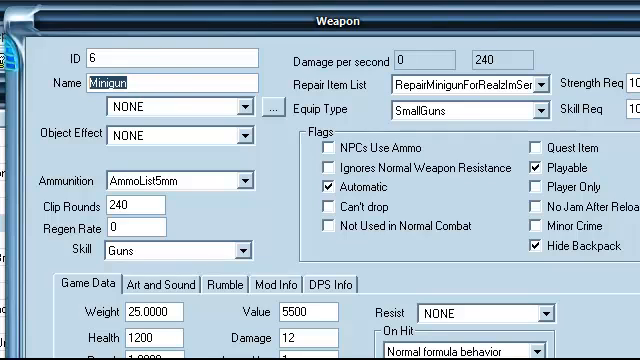
Enter 'Elliott's Minigun' as the weapon's Name
type("E")
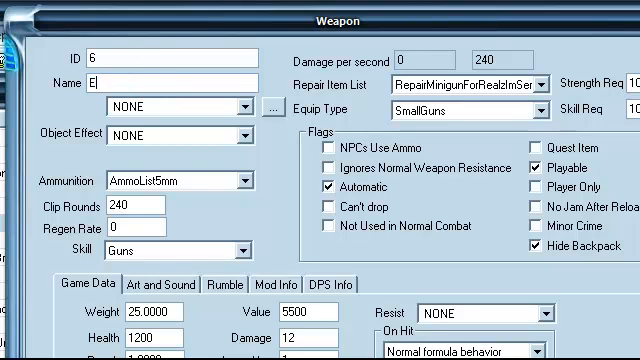
type("lliott")
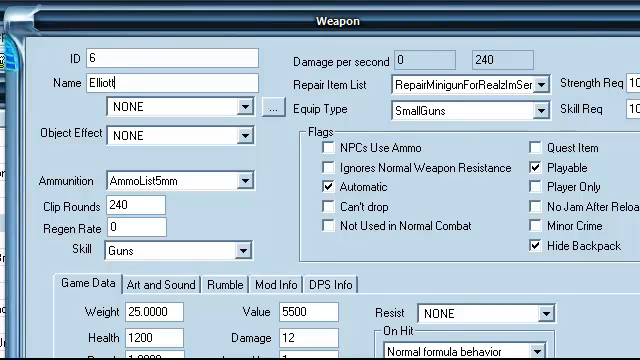
type("'s M")
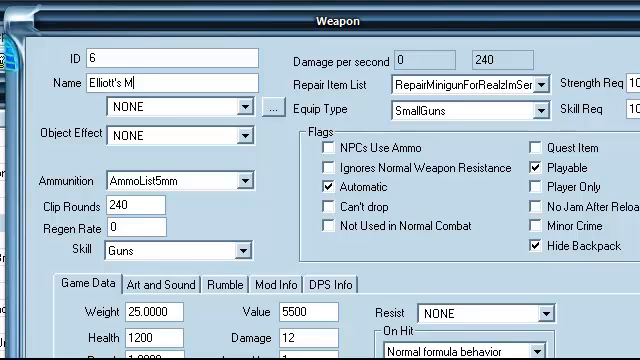
type("inigun")
left_click(136, 205)
type("5")
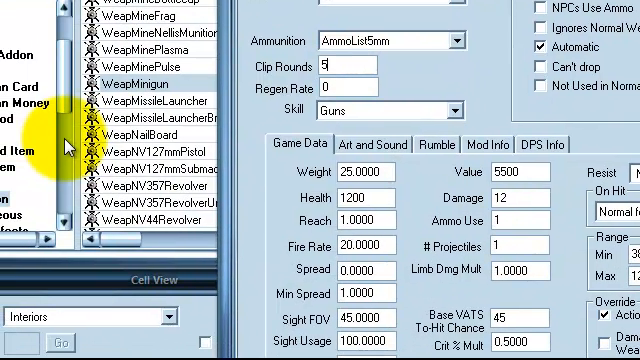
Retype the minigun's clip rounds value and look through its skill list
type("0000")
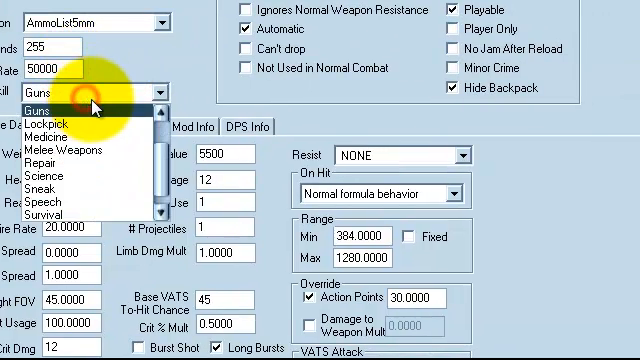
left_click(40, 105)
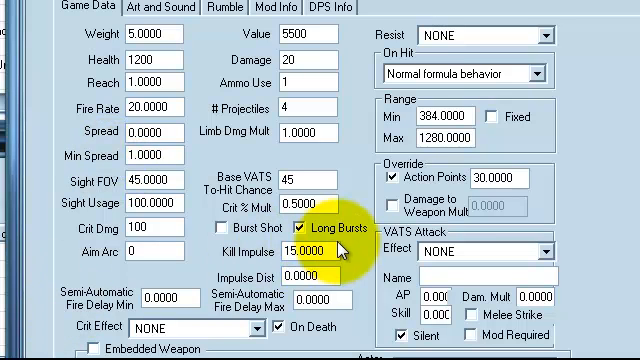
mouse_move(500, 95)
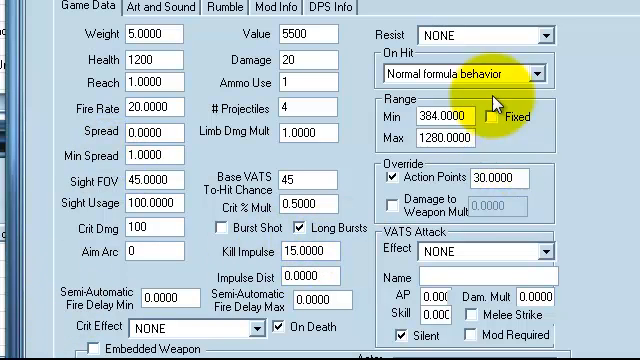
Open the minigun's On Hit dropdown to show options like Dismember only and Explode only
left_click(543, 73)
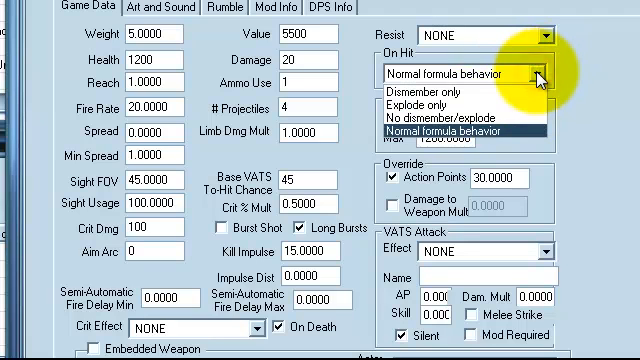
mouse_move(460, 124)
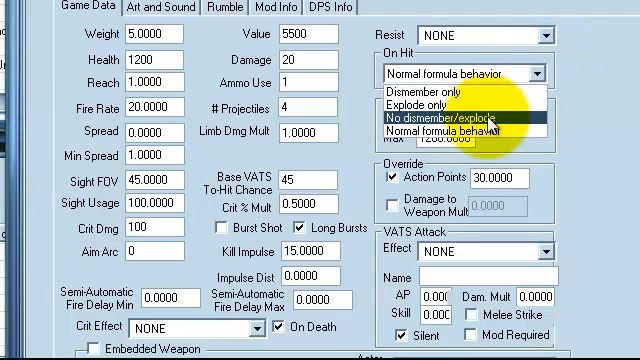
mouse_move(470, 107)
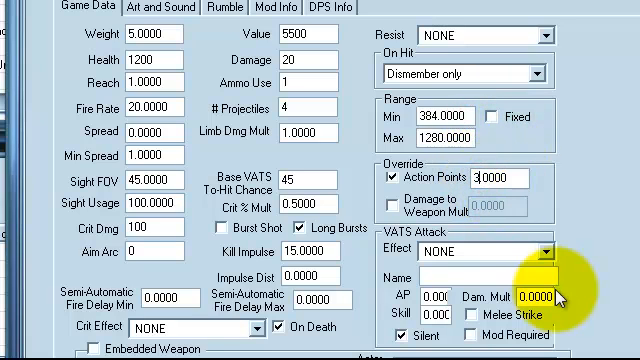
mouse_move(405, 291)
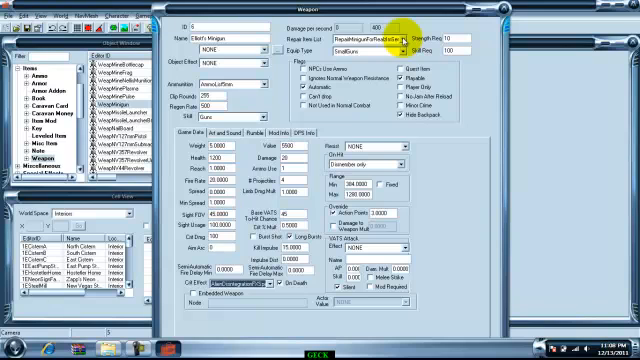
Open the minigun's Repair Item List dropdown to pick RepairAVMachete
left_click(410, 36)
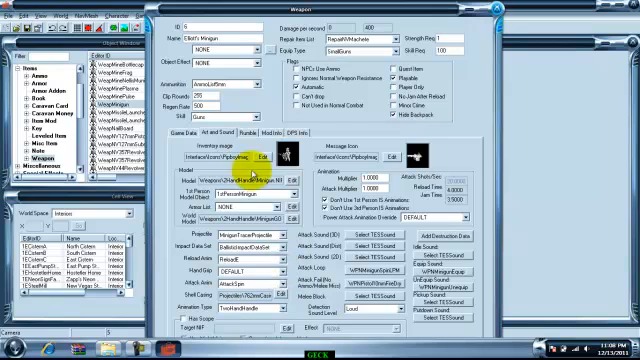
View the minigun's Mod Info tab, then its empty DPS Info tab
left_click(253, 141)
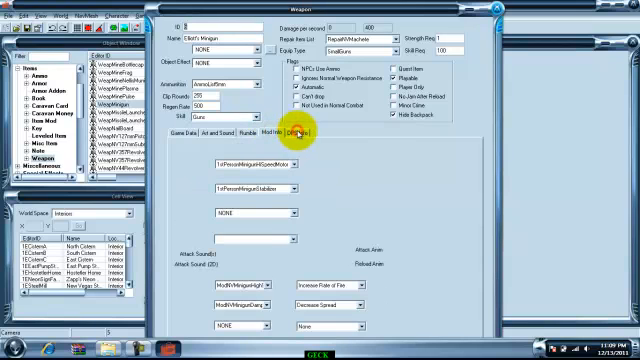
left_click(305, 134)
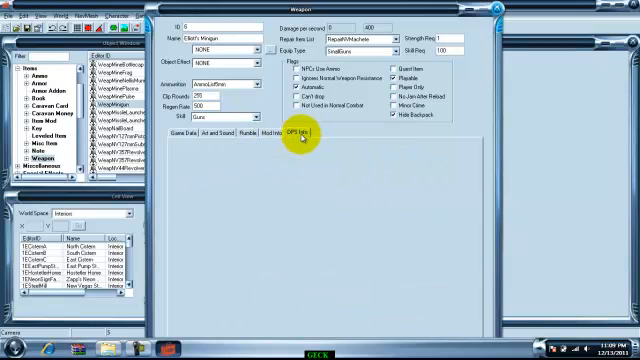
left_click(296, 131)
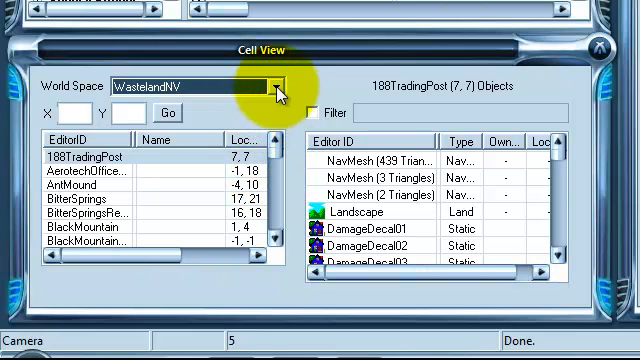
Check the WastelandNV world space dropdown and scroll the cell list toward Goodsprings
left_click(277, 84)
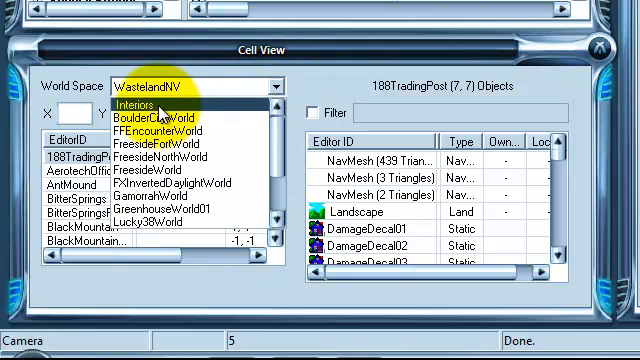
mouse_move(160, 131)
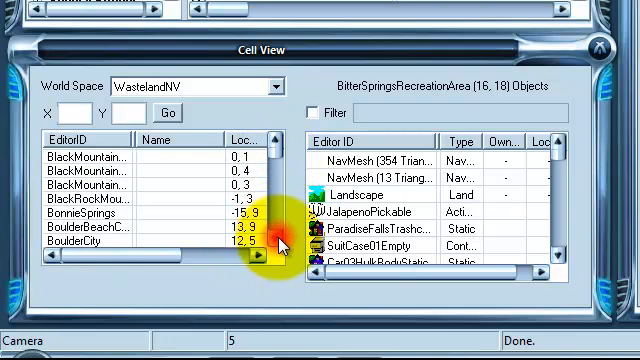
scroll("down", 3)
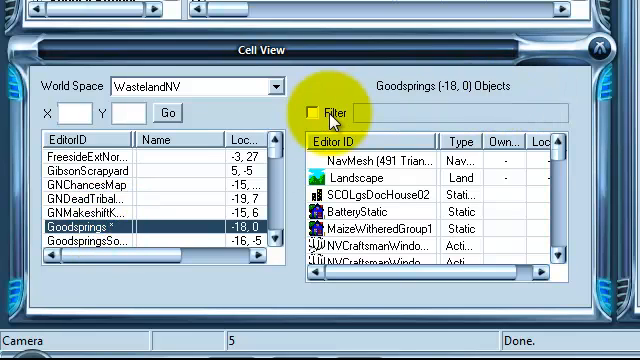
Filter the Goodsprings objects by 'dum' and select Dumpster02
left_click(306, 112)
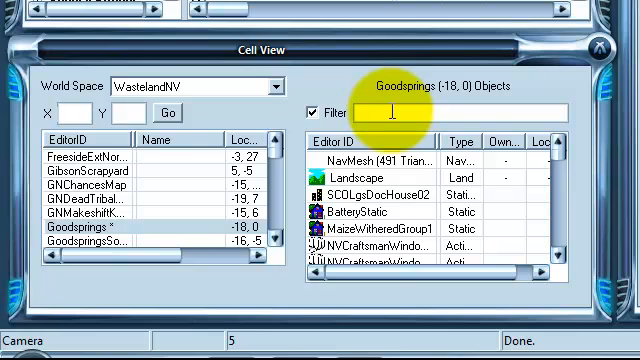
type("mo")
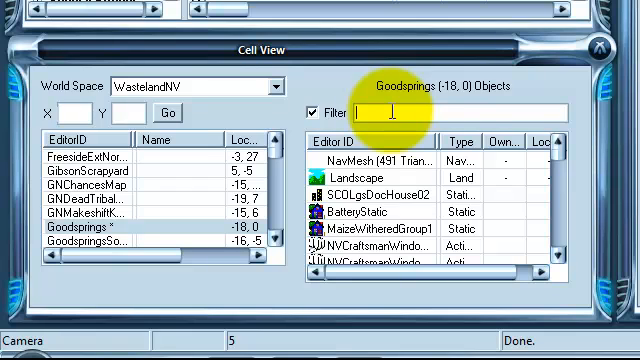
type("dum")
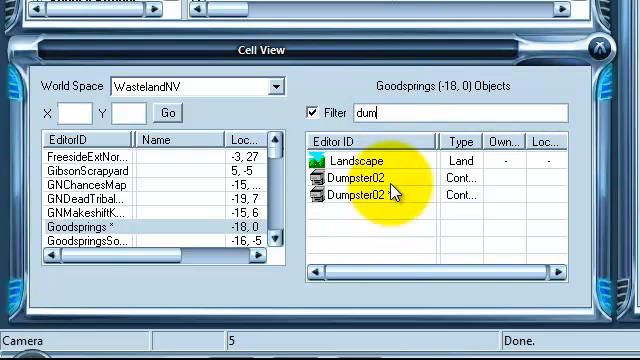
left_click(370, 177)
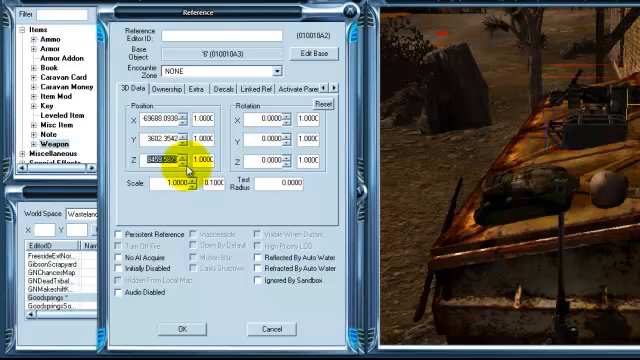
Raise the minigun's position and set its Y rotation to 14 degrees
left_click(168, 131)
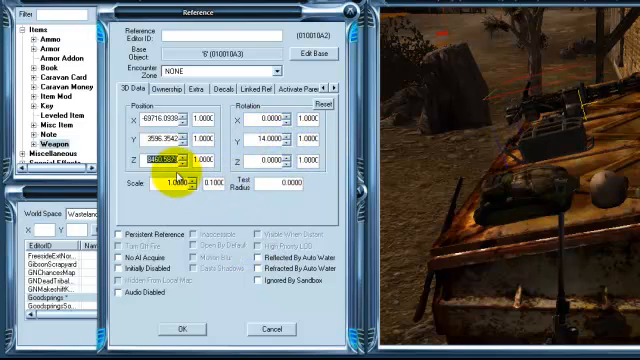
left_click(165, 117)
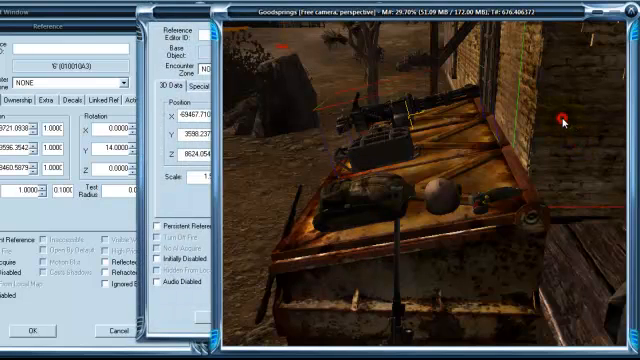
mouse_move(567, 103)
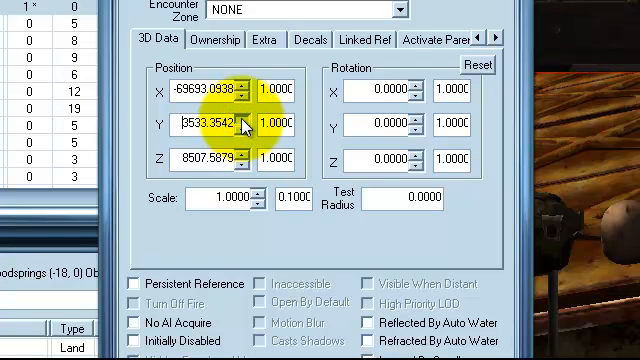
Nudge the minigun's Y and Z position and reduce Y rotation to 13 degrees
left_click(254, 118)
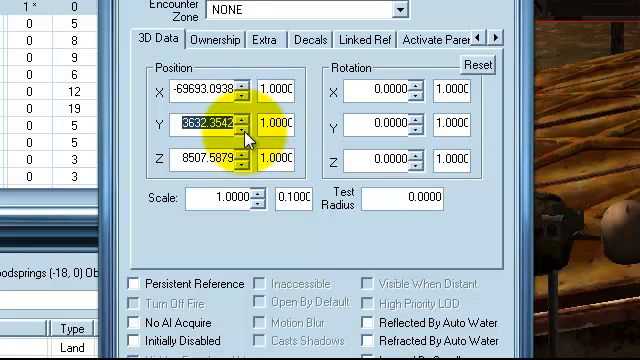
left_click(252, 134)
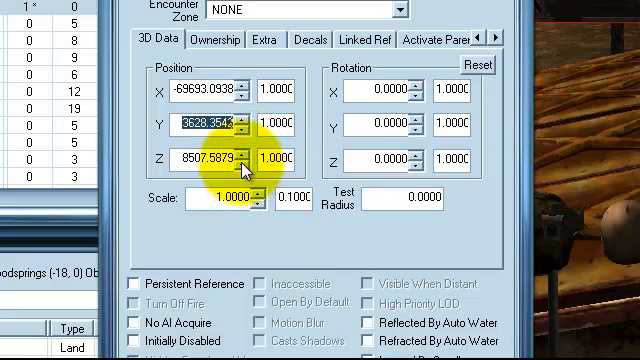
left_click(257, 164)
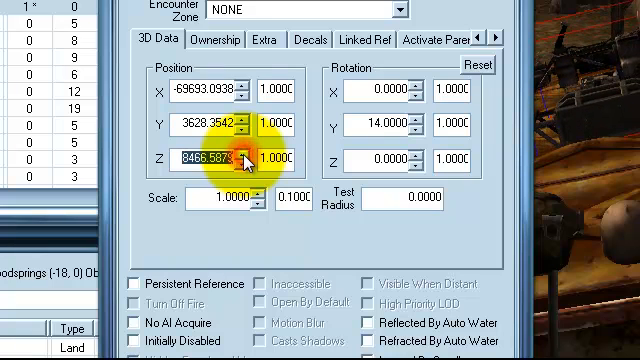
left_click(248, 153)
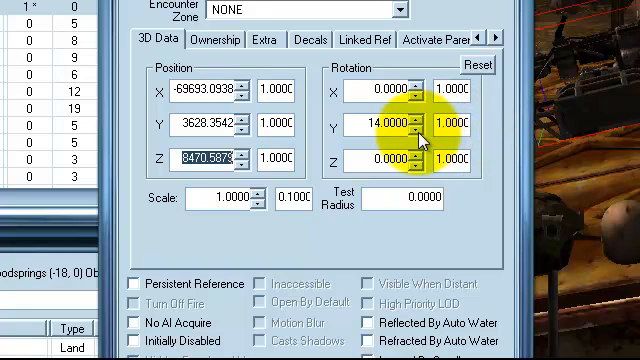
left_click(420, 127)
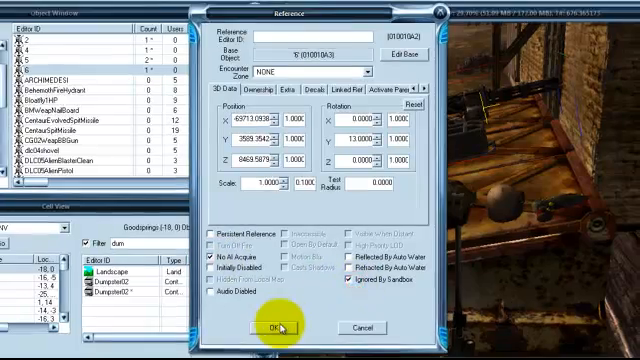
Confirm the minigun reference with OK and save the plugin via File > Save
left_click(272, 329)
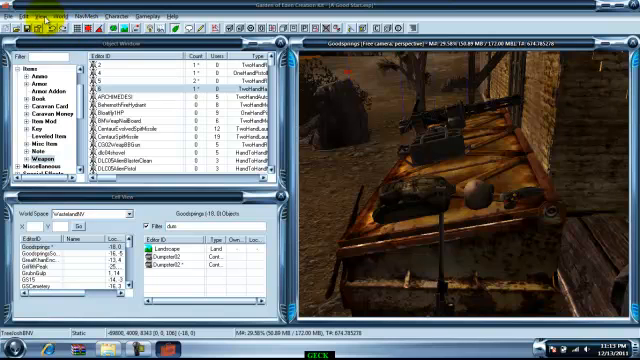
left_click(10, 14)
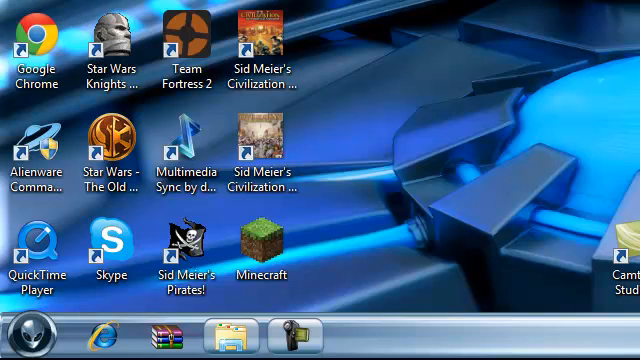
Search the Start menu for 'steam'
left_click(20, 334)
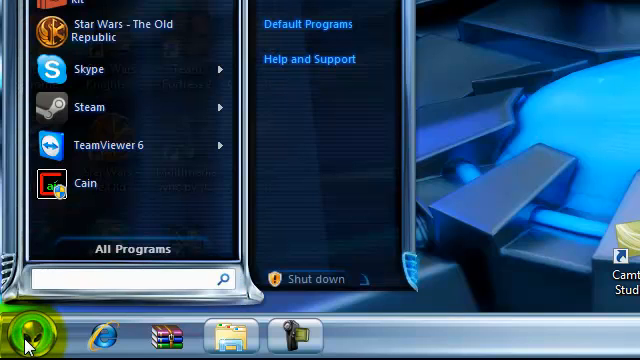
type("steam")
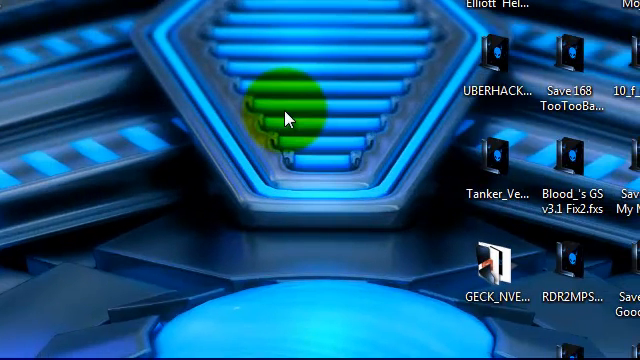
mouse_move(140, 95)
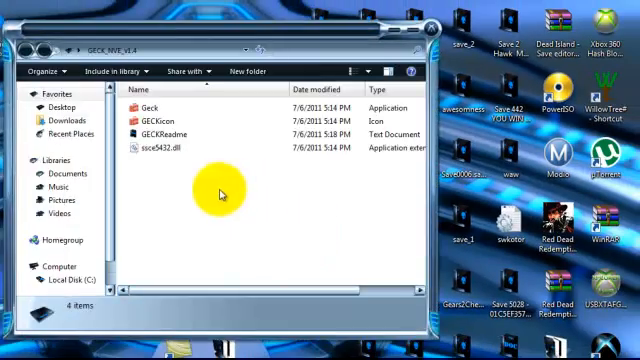
mouse_move(220, 192)
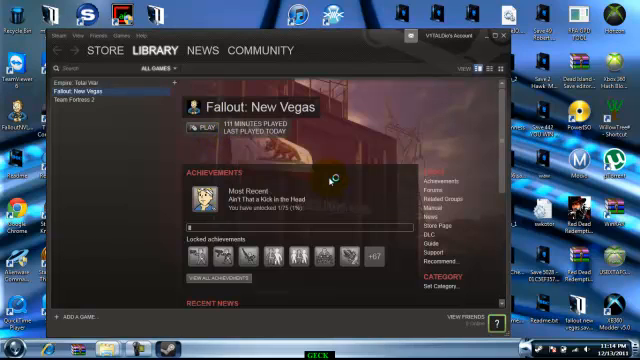
Launch Fallout: New Vegas from Steam with A Good Start.esp enabled
left_click(203, 128)
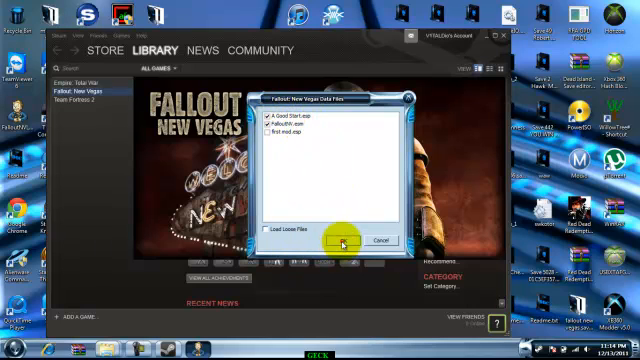
left_click(340, 240)
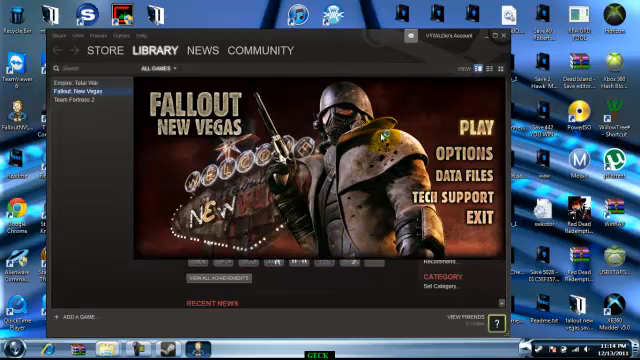
left_click(82, 90)
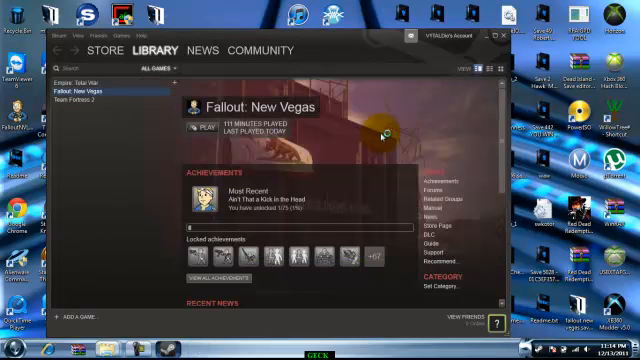